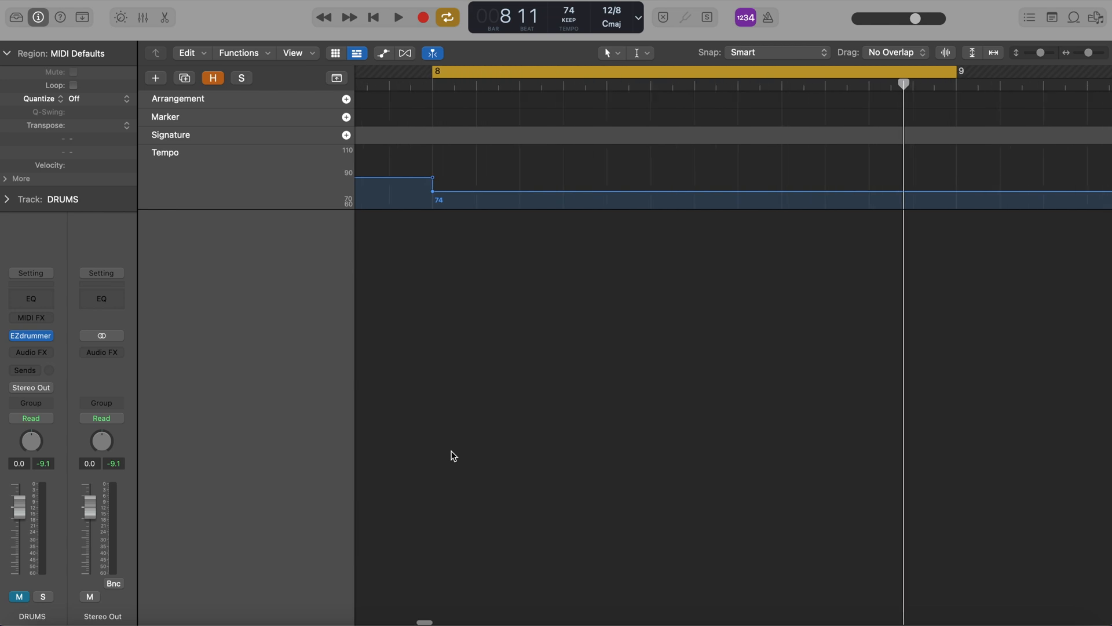
- Create a new Software Instrument track using an Empty Channel Strip
click(155, 77)
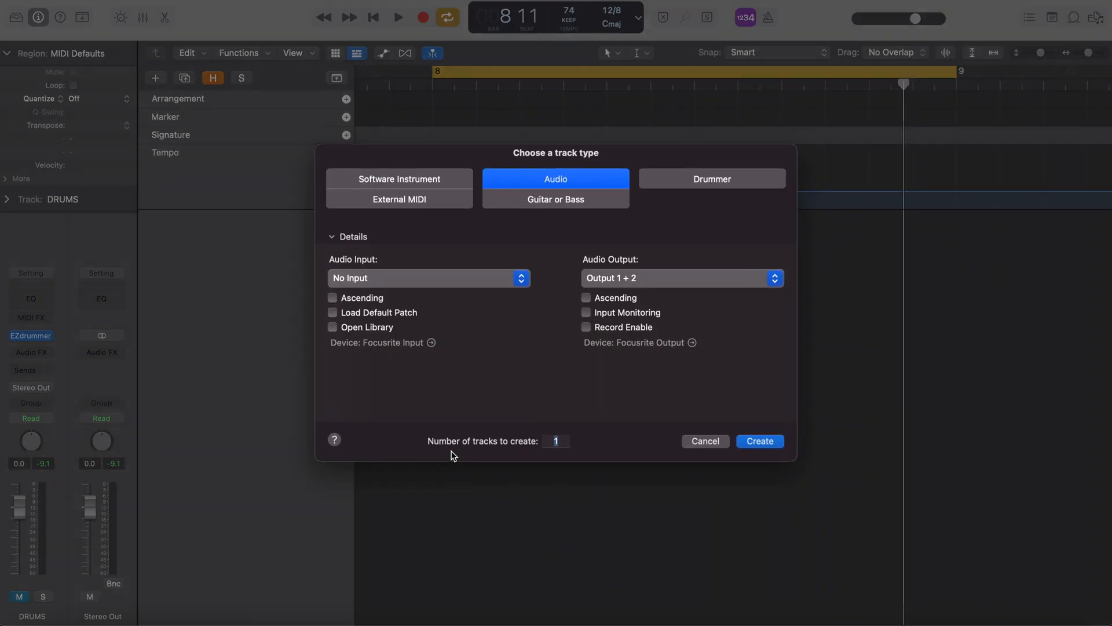
click(400, 180)
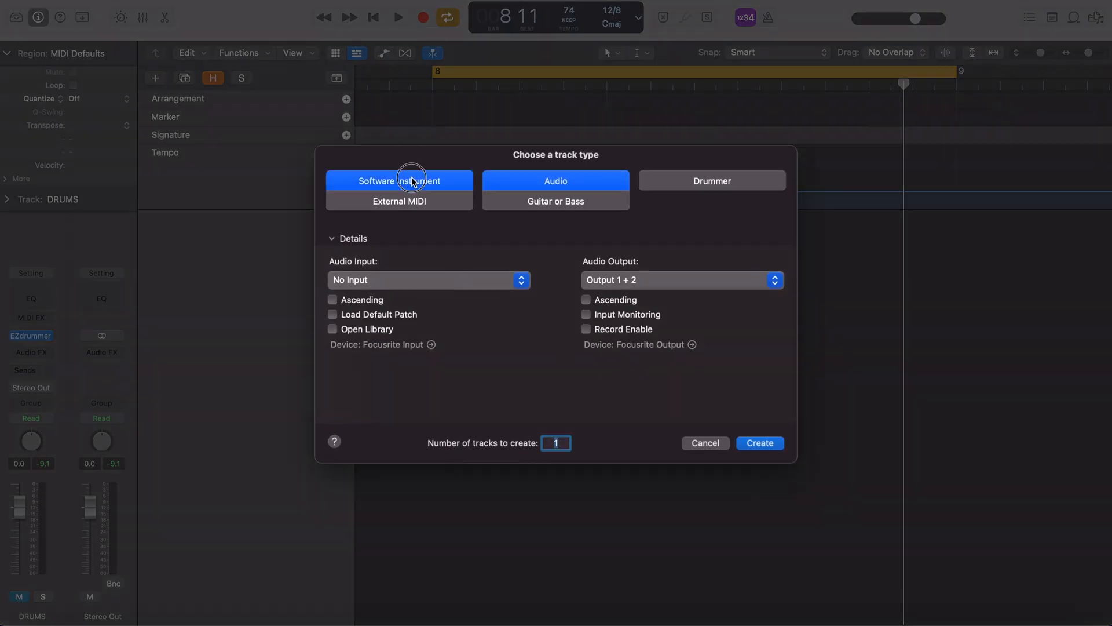
click(399, 180)
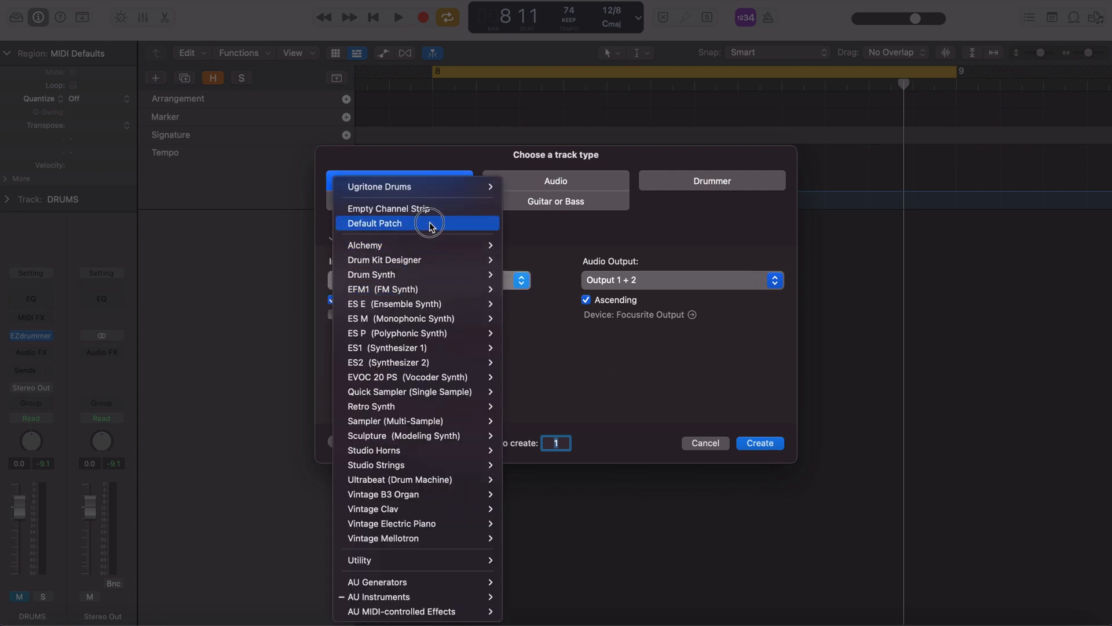
click(389, 208)
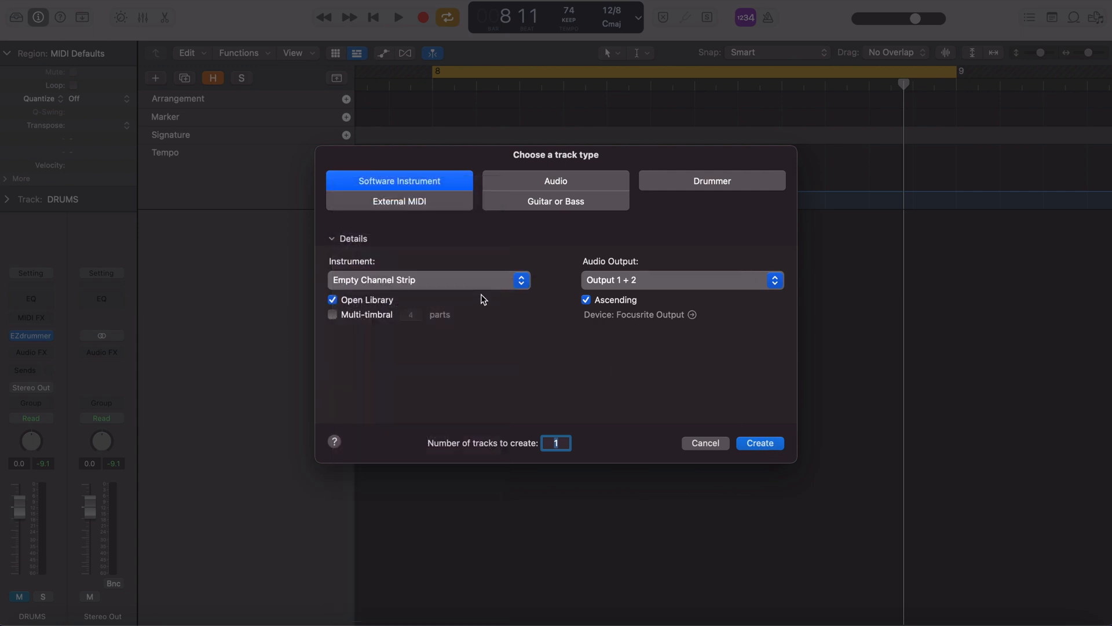
click(759, 443)
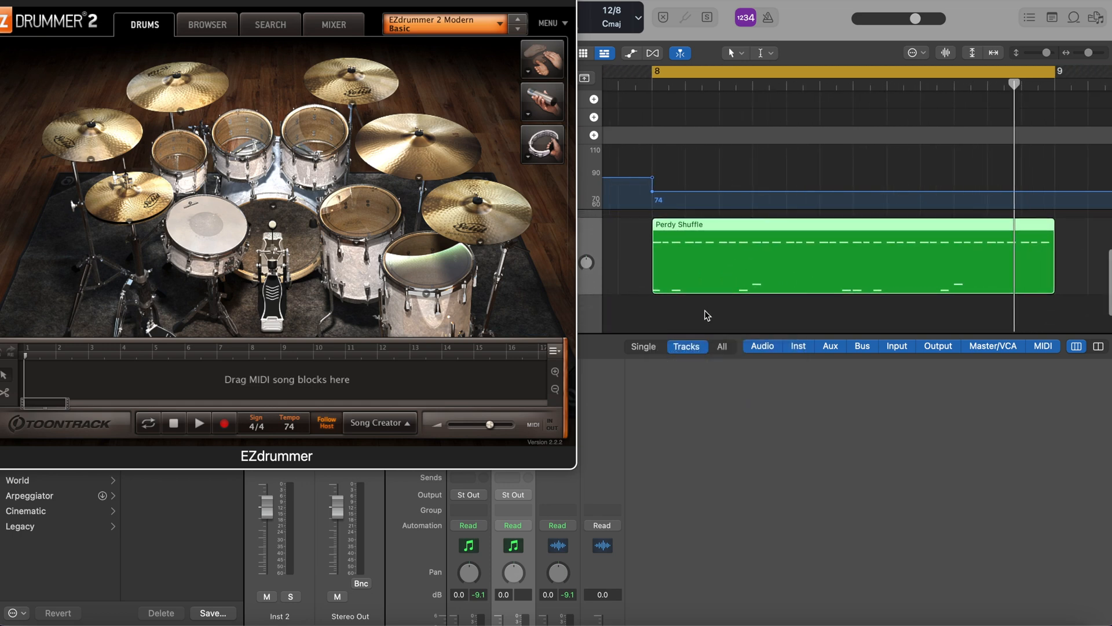
- Insert EZdrummer 2 on Inst 2, browse the kit list, and keep EZdrummer 2 Modern Basic
click(199, 423)
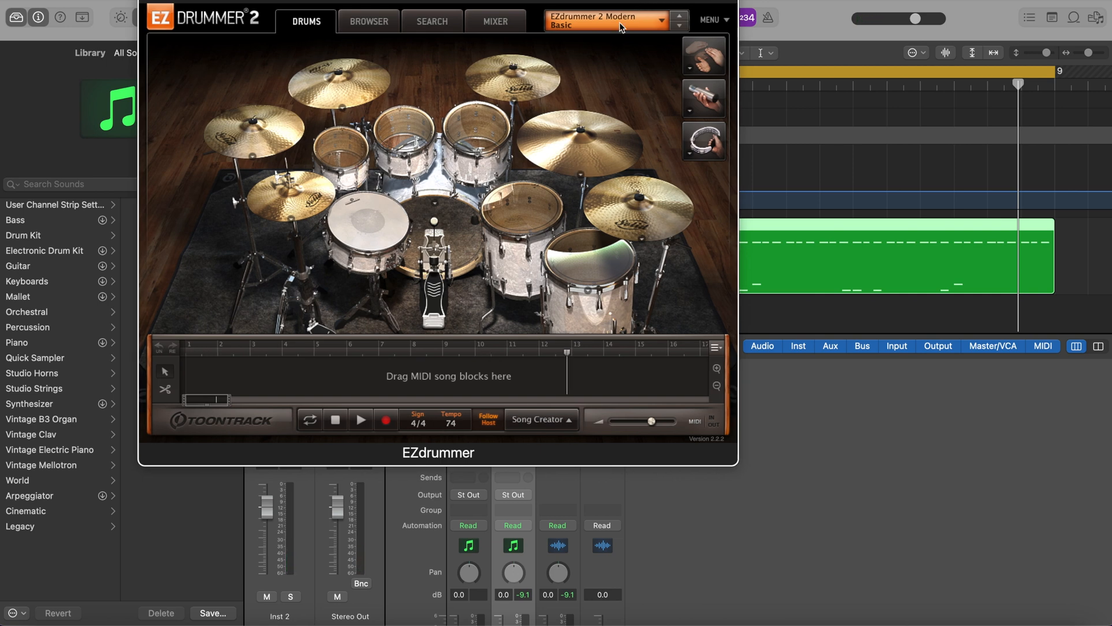
click(677, 19)
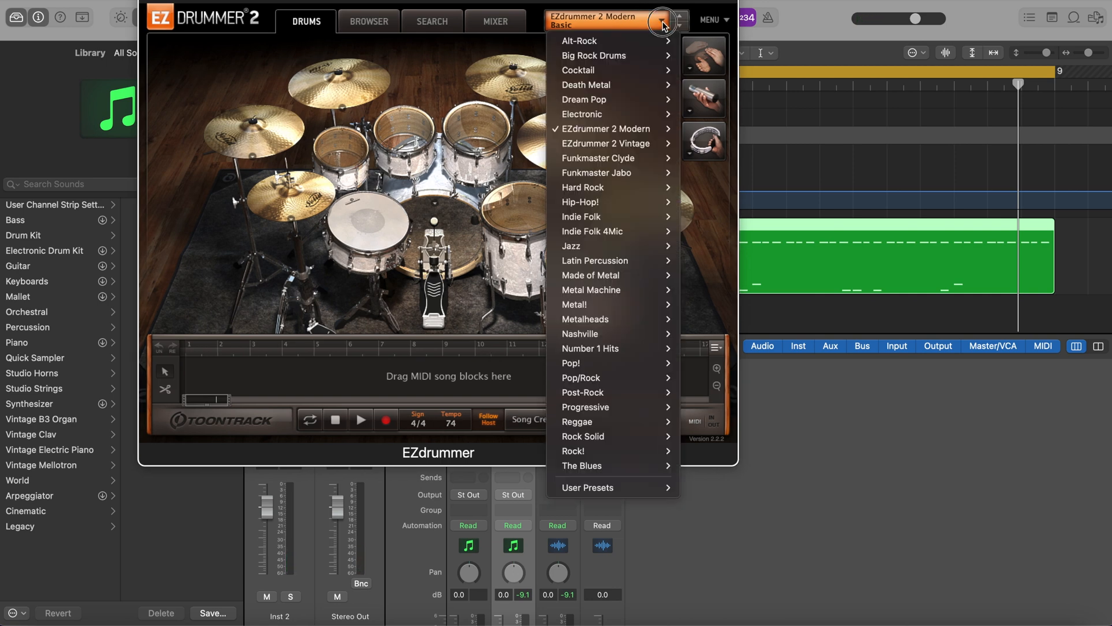
click(663, 19)
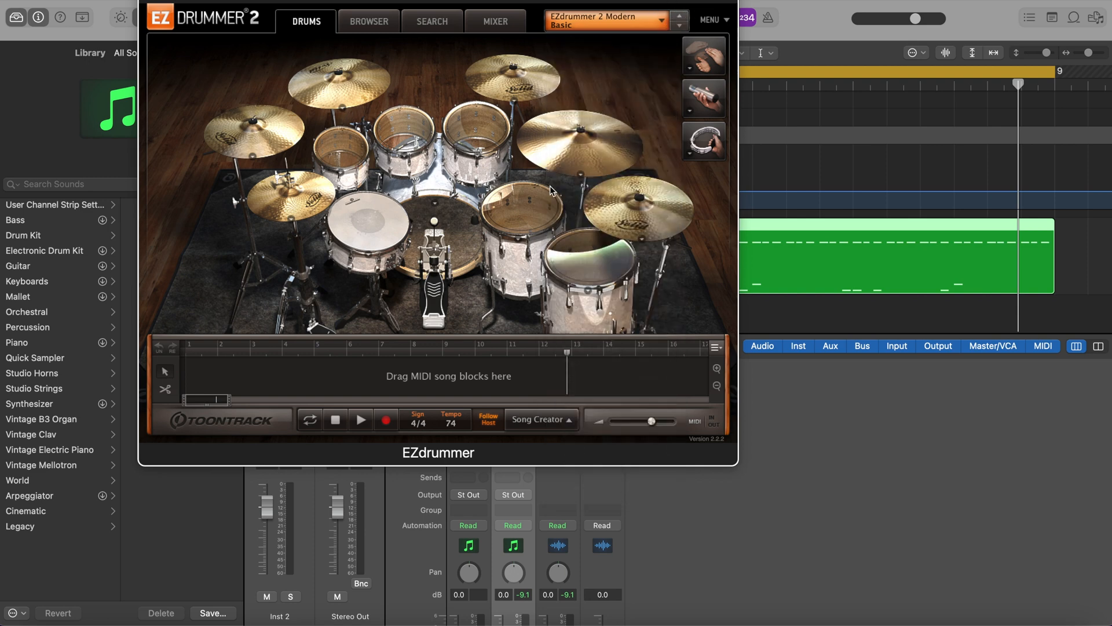
mouse_move(486, 334)
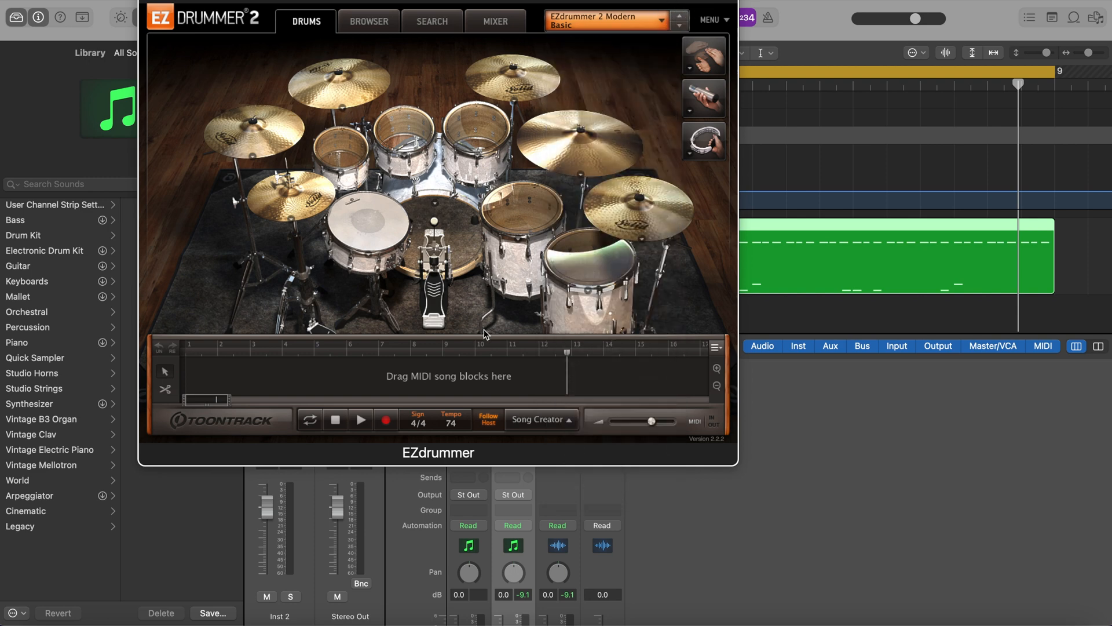
mouse_move(502, 22)
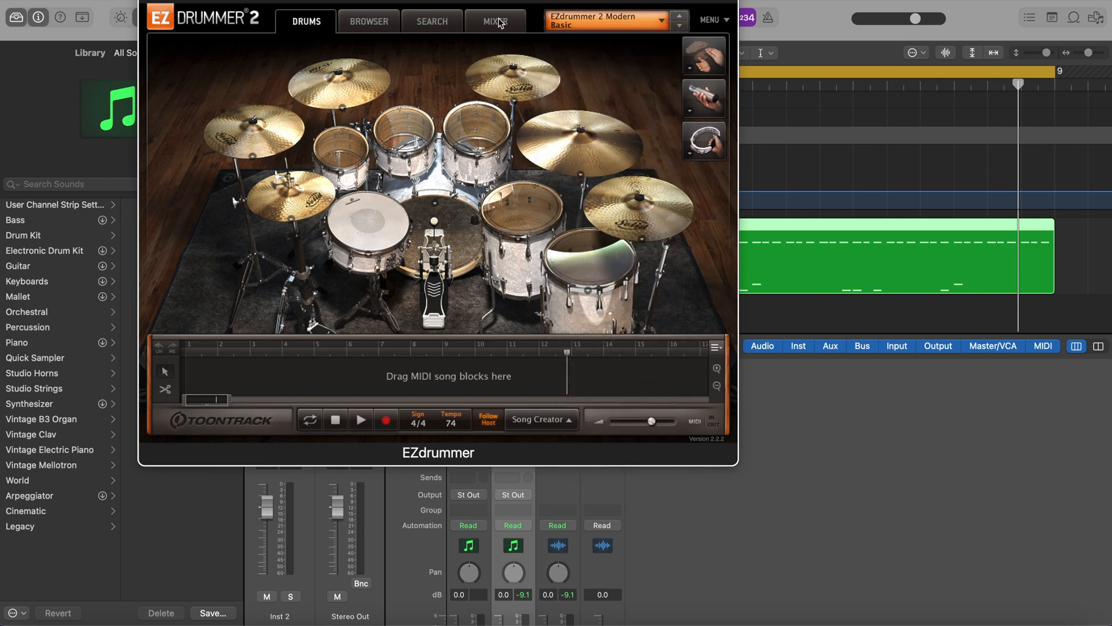
- In EZdrummer's mixer, assign Hi-Hat to output 3, Comp to 7, and Perc Amb to 12
click(494, 20)
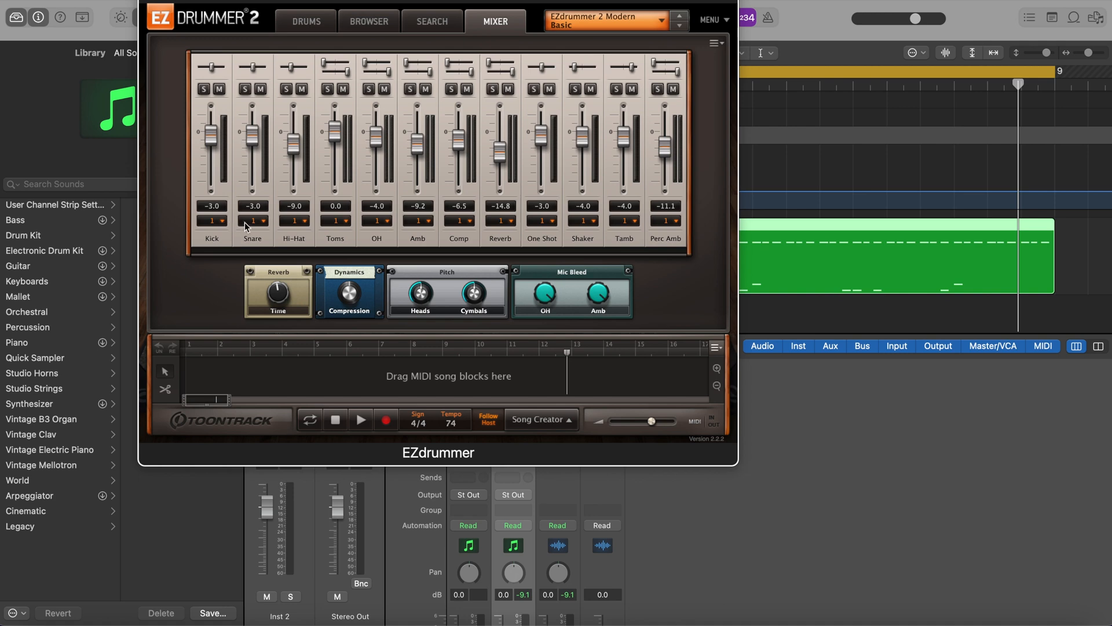
mouse_move(307, 220)
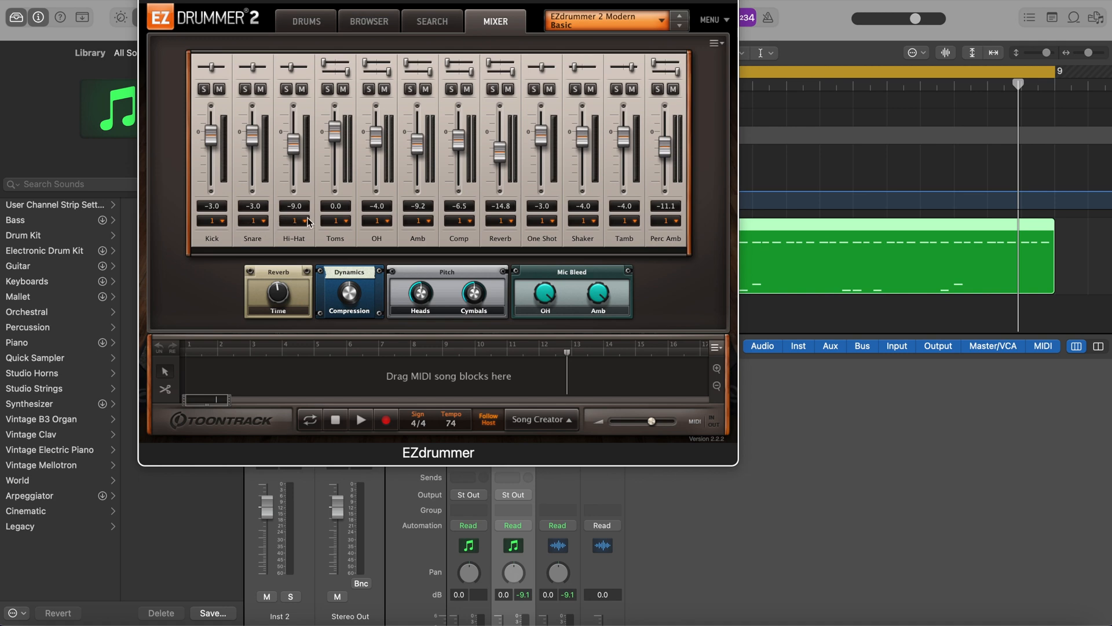
mouse_move(422, 228)
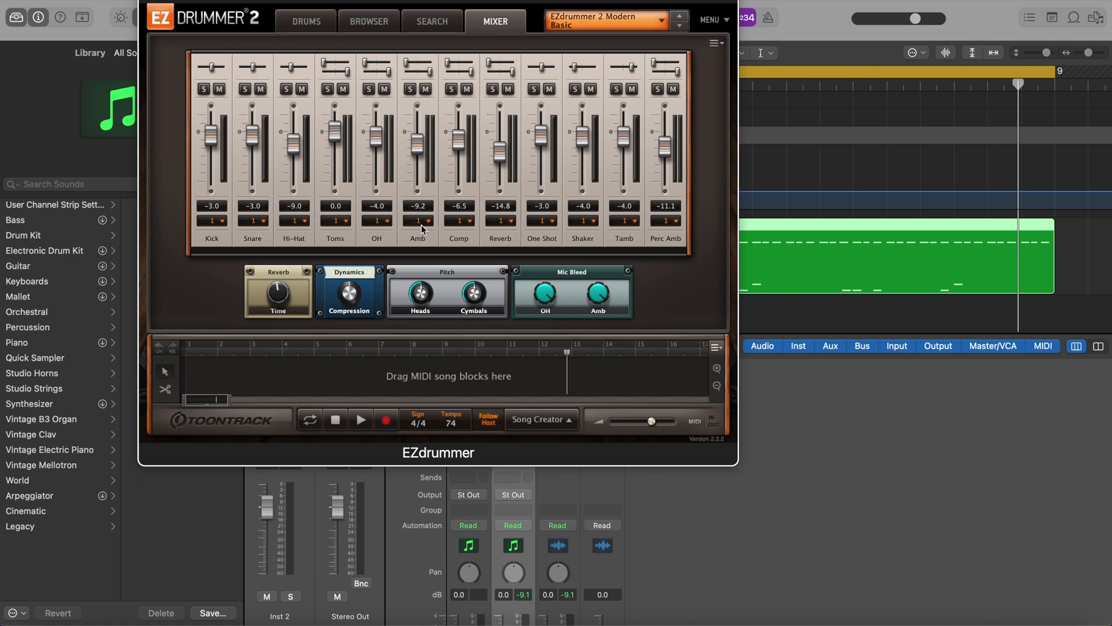
mouse_move(547, 223)
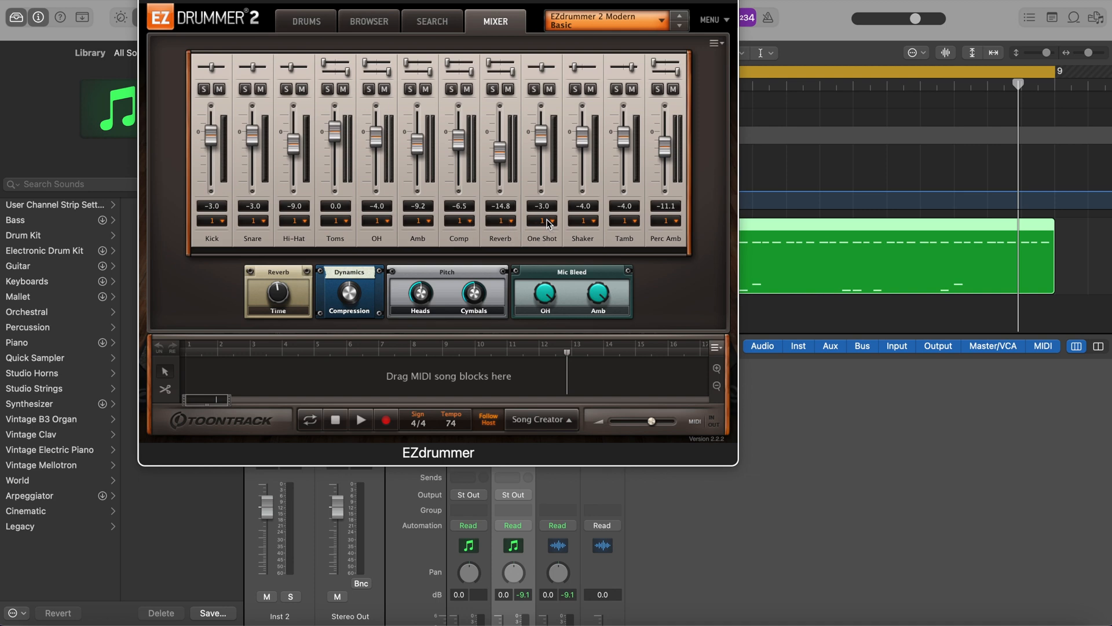
mouse_move(262, 223)
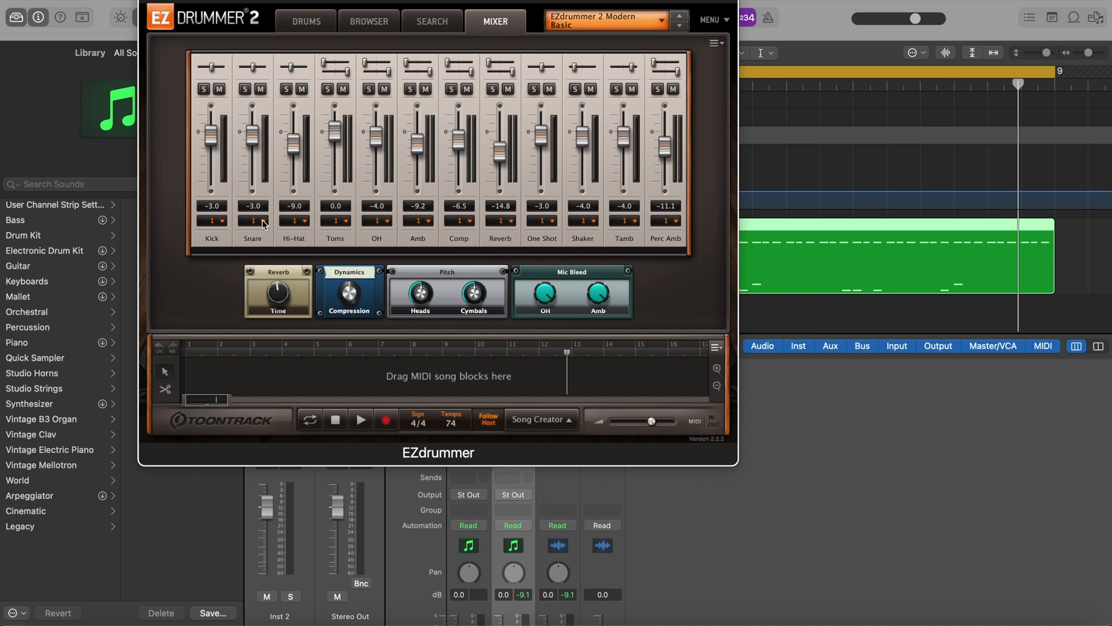
click(294, 221)
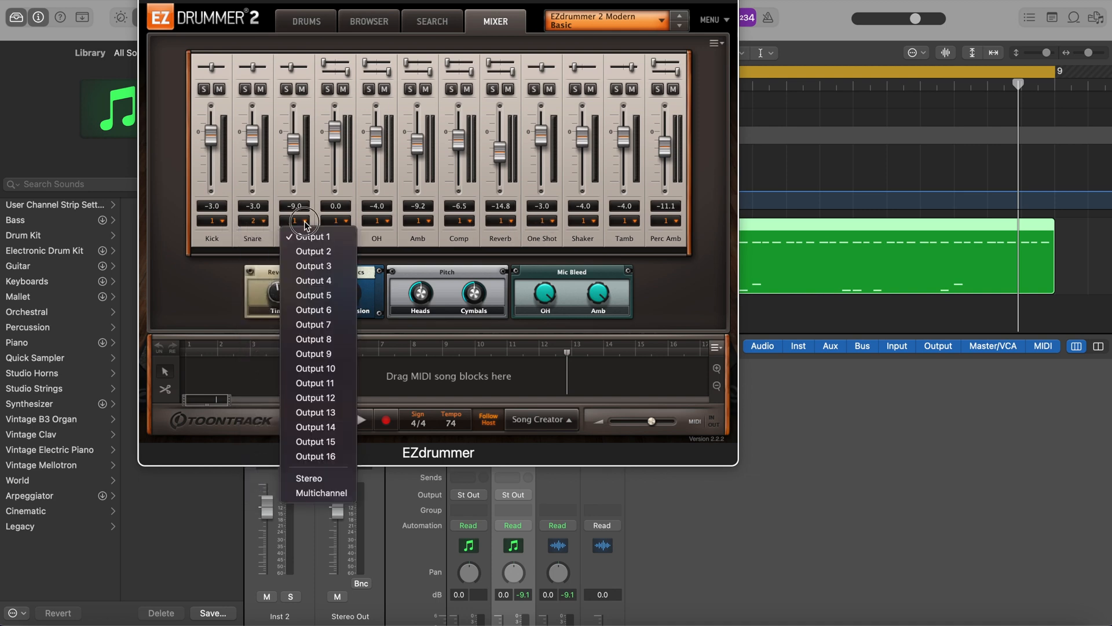
click(313, 237)
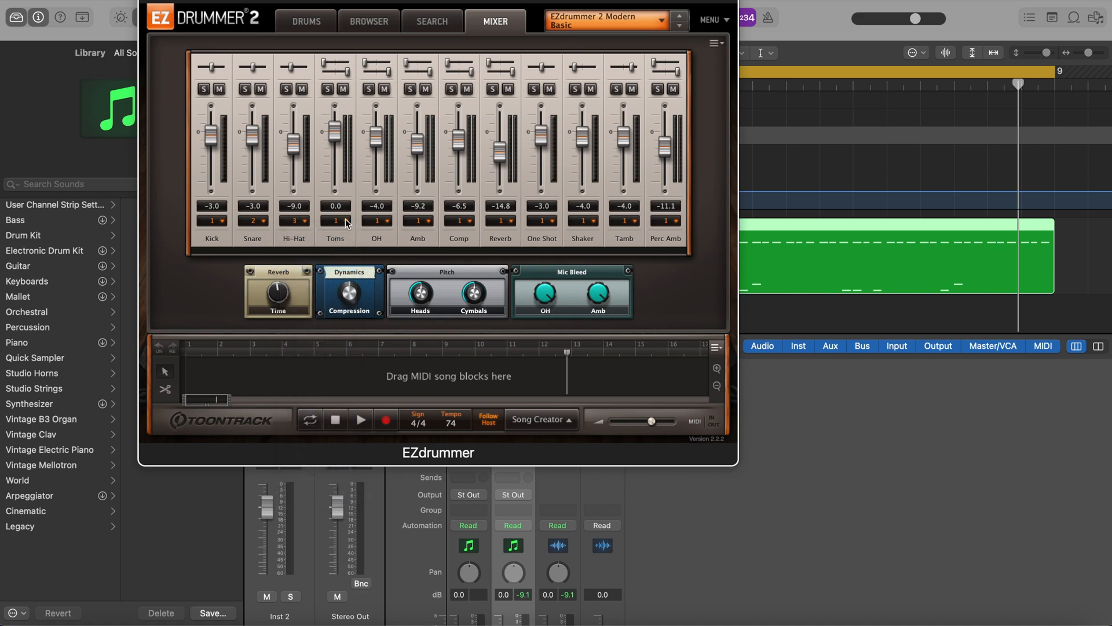
click(335, 205)
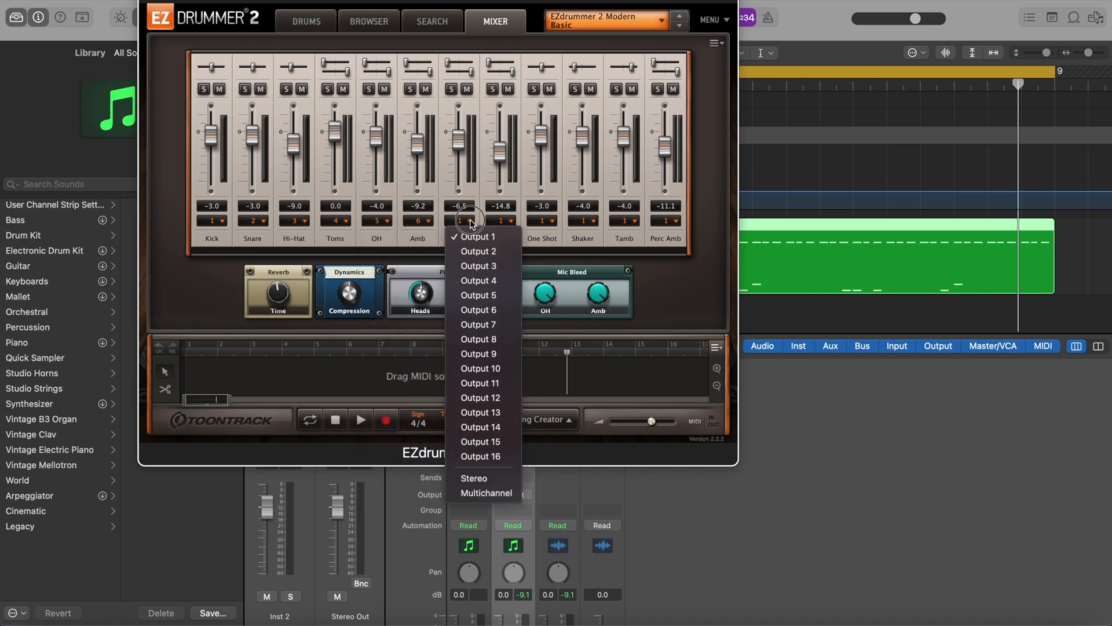
click(479, 339)
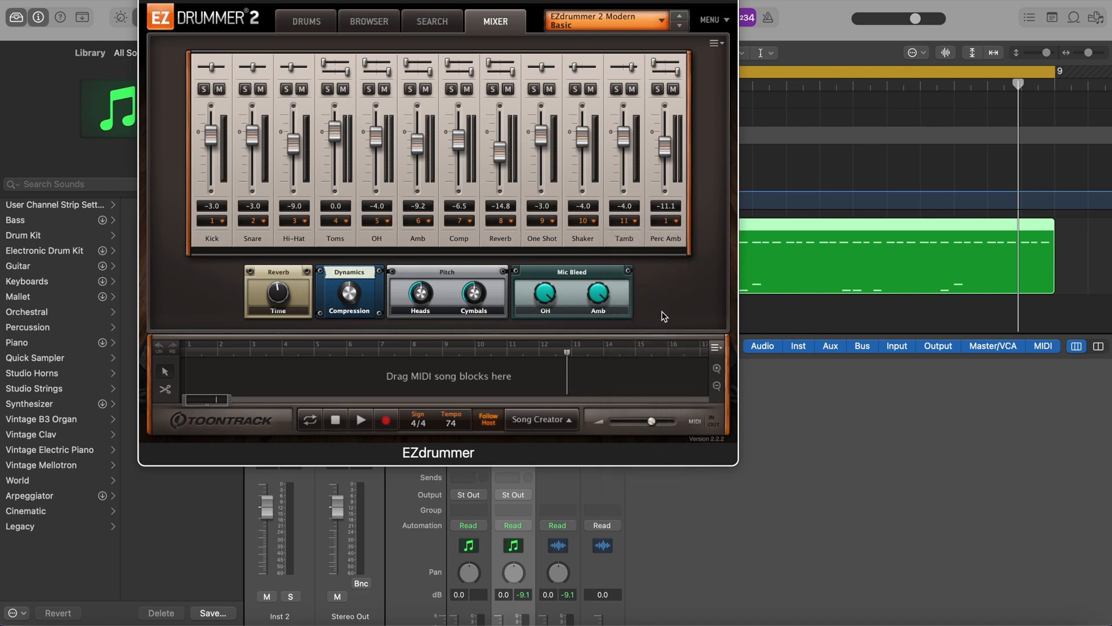
click(666, 221)
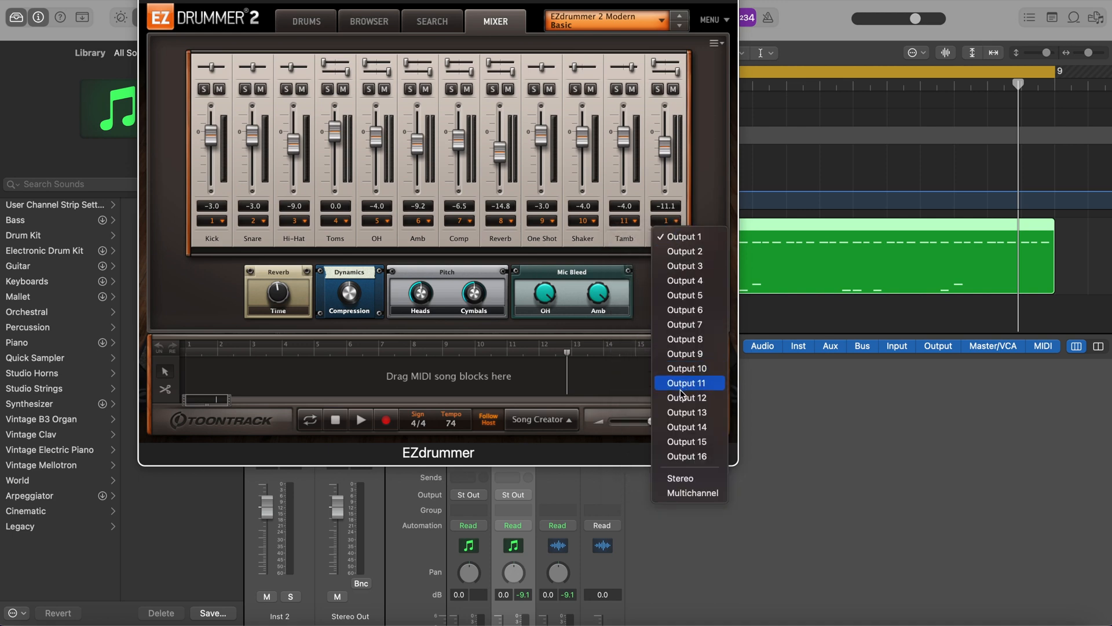
click(685, 398)
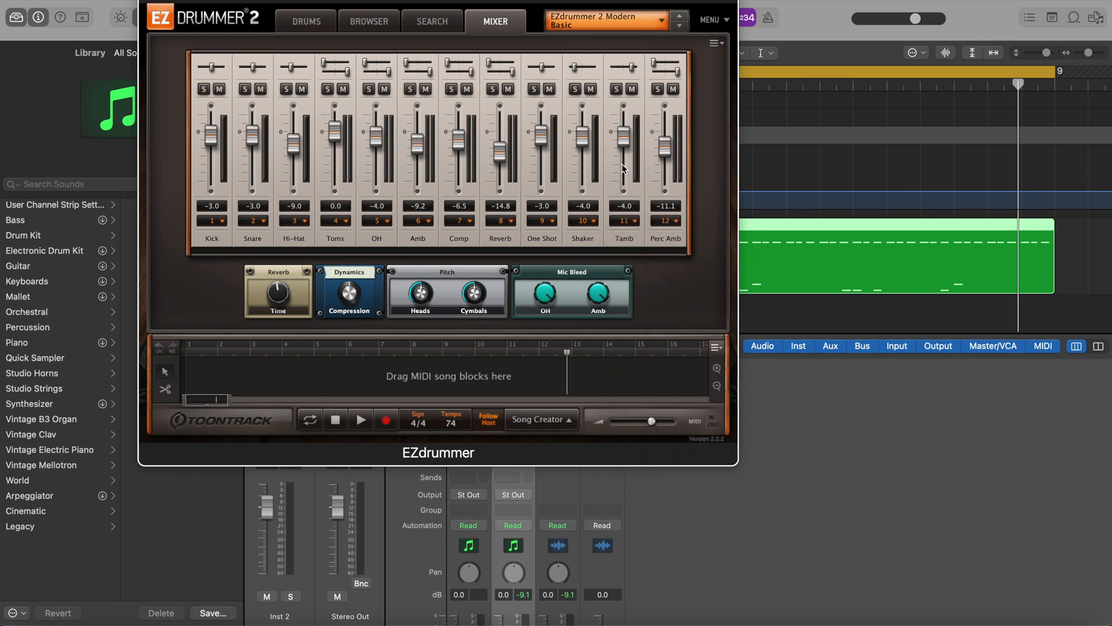
mouse_move(218, 242)
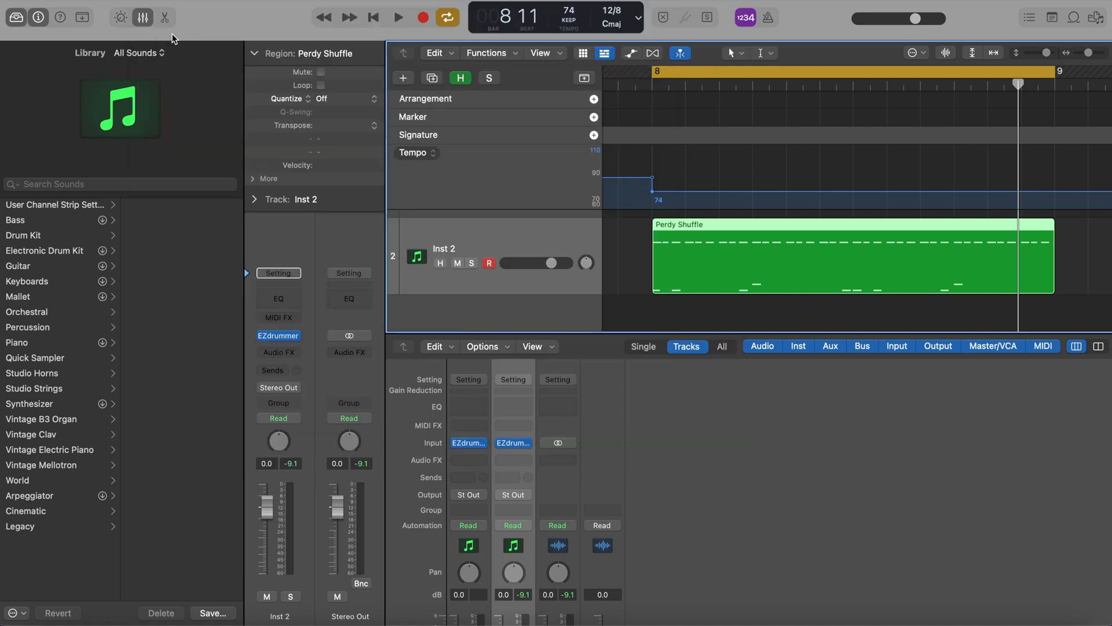
- Solo and unsolo the first drum aux, then add aux channels for the remaining EZdrummer outputs
scroll(down, 3)
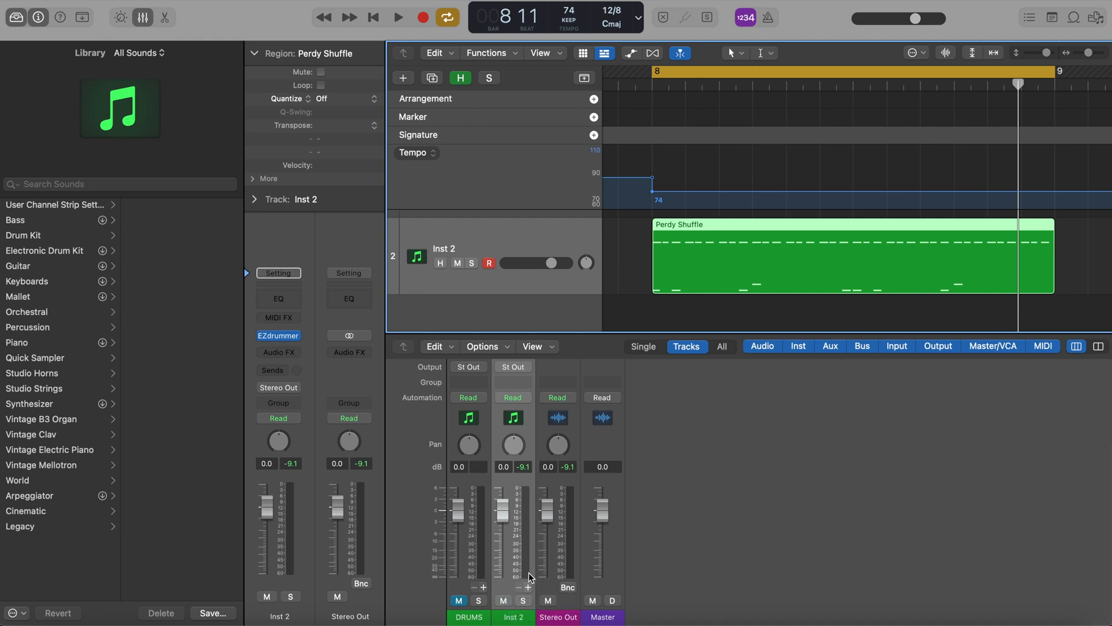
mouse_move(522, 596)
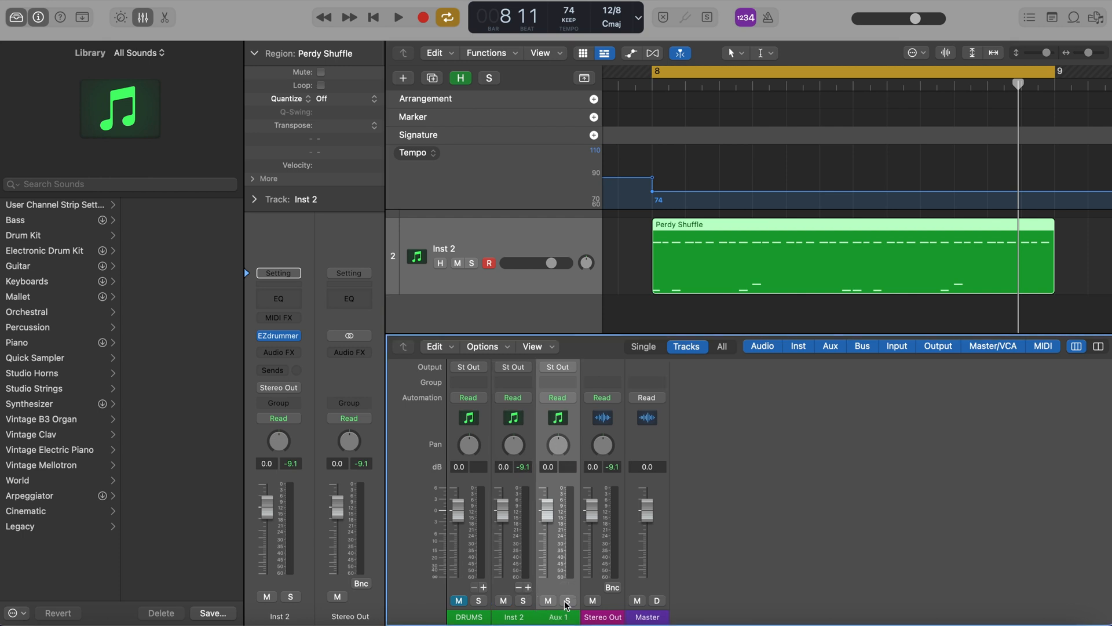
click(397, 17)
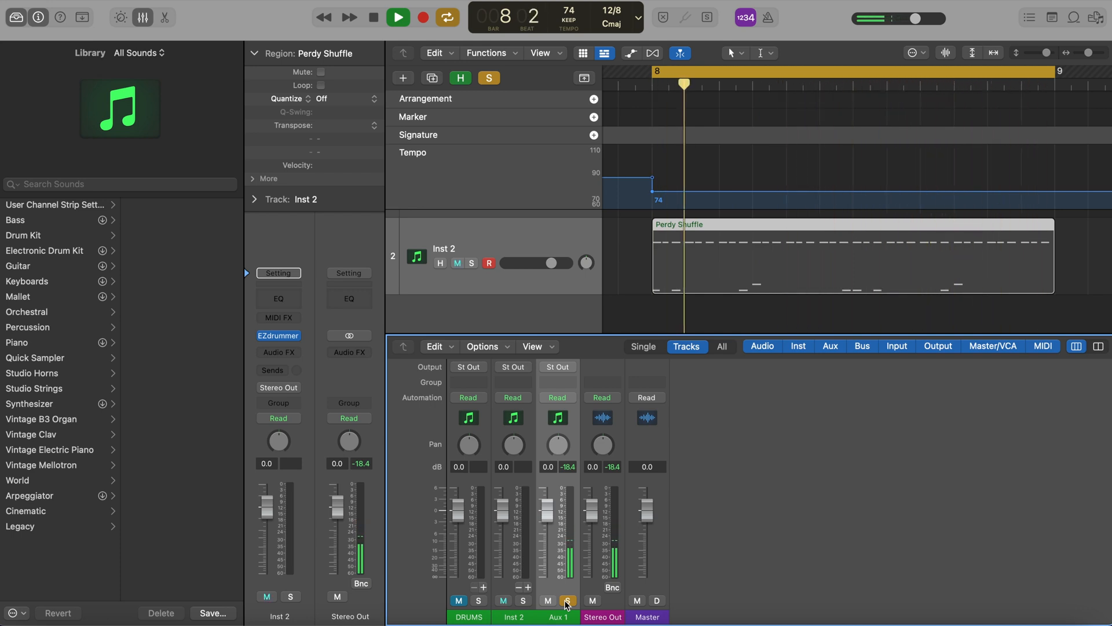
click(396, 16)
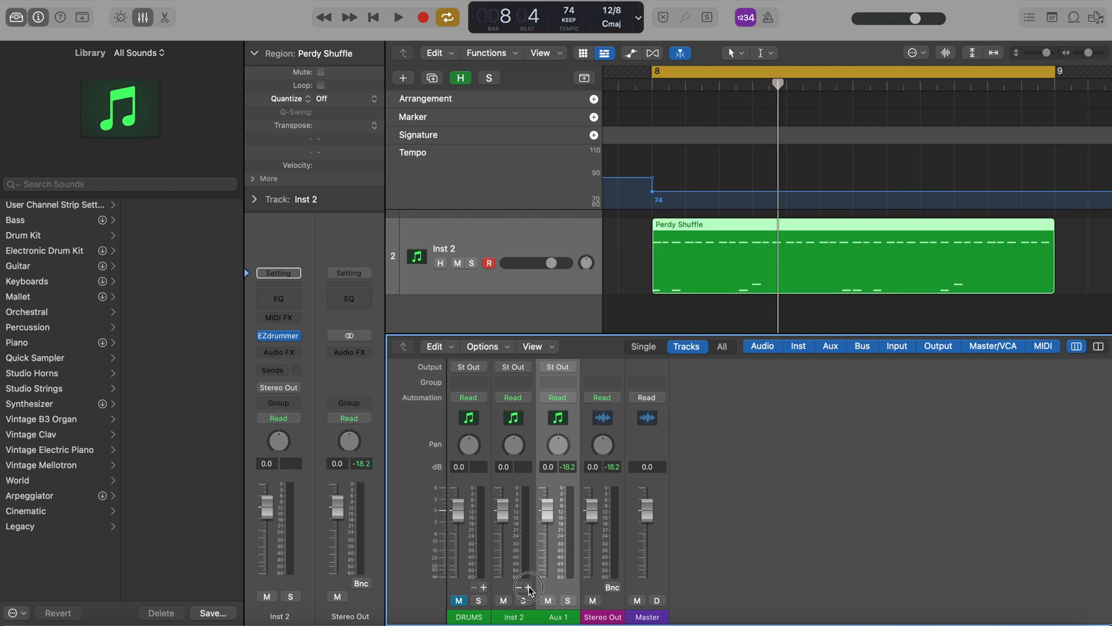
click(481, 588)
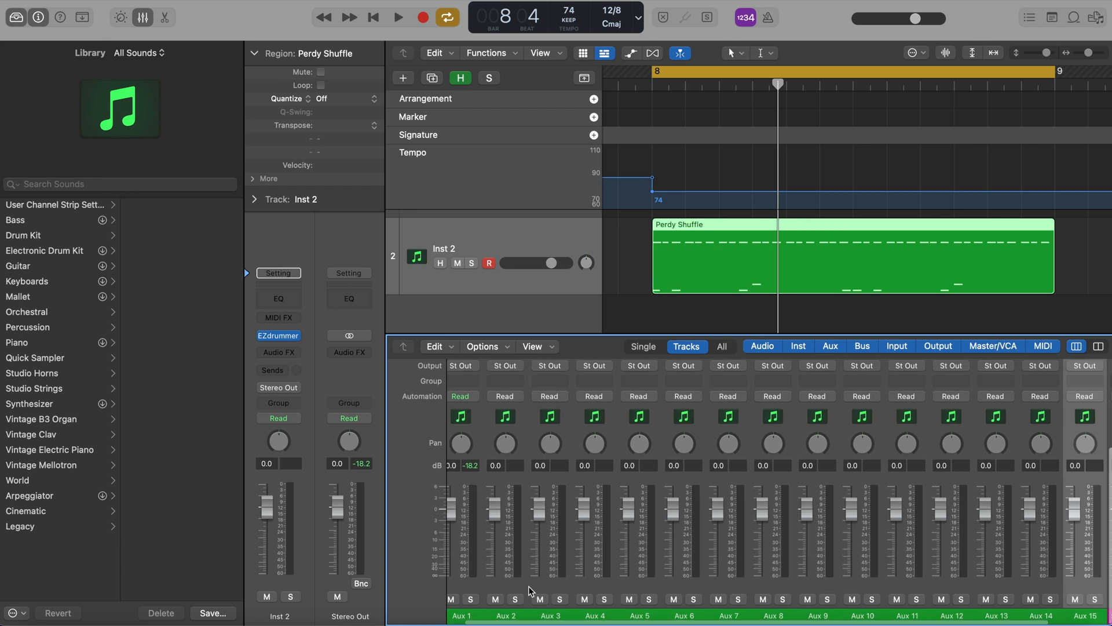
scroll(right, 3)
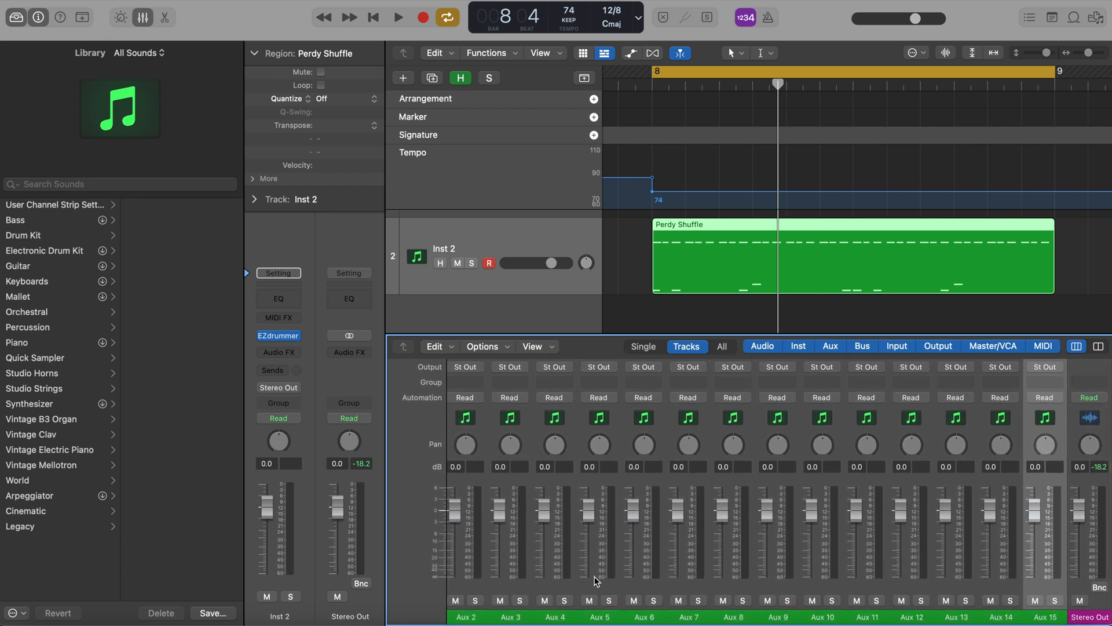
click(397, 17)
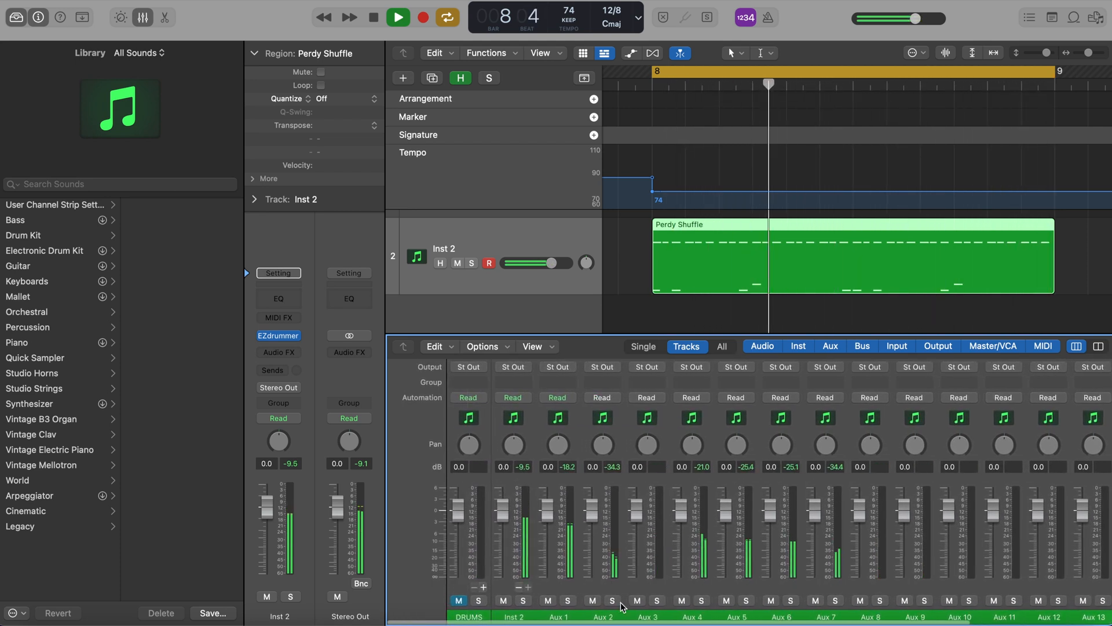
click(612, 600)
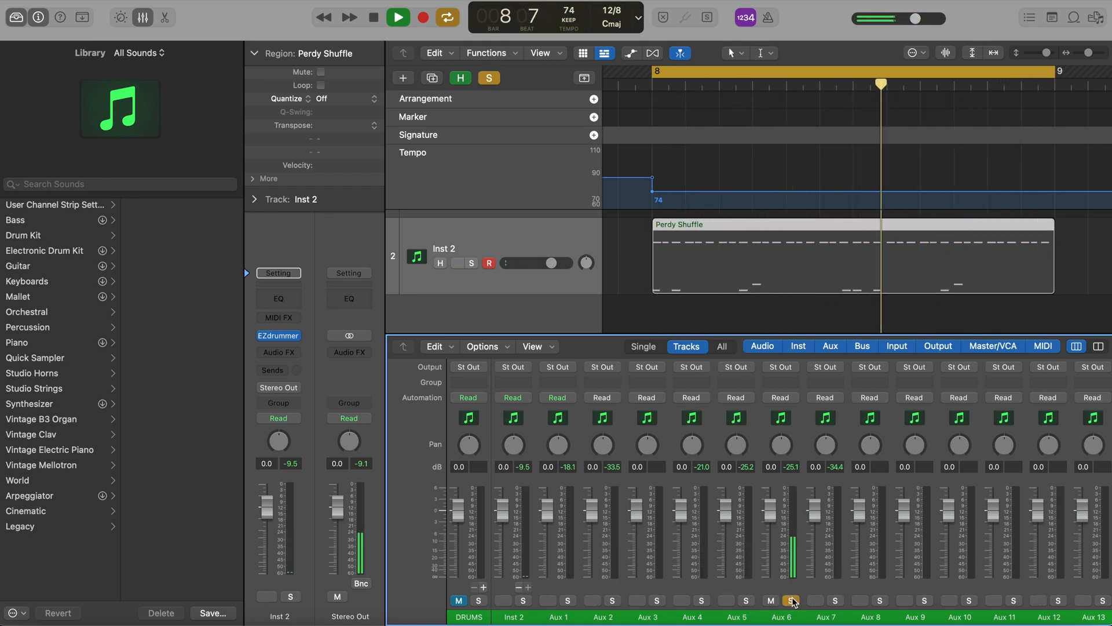
click(397, 16)
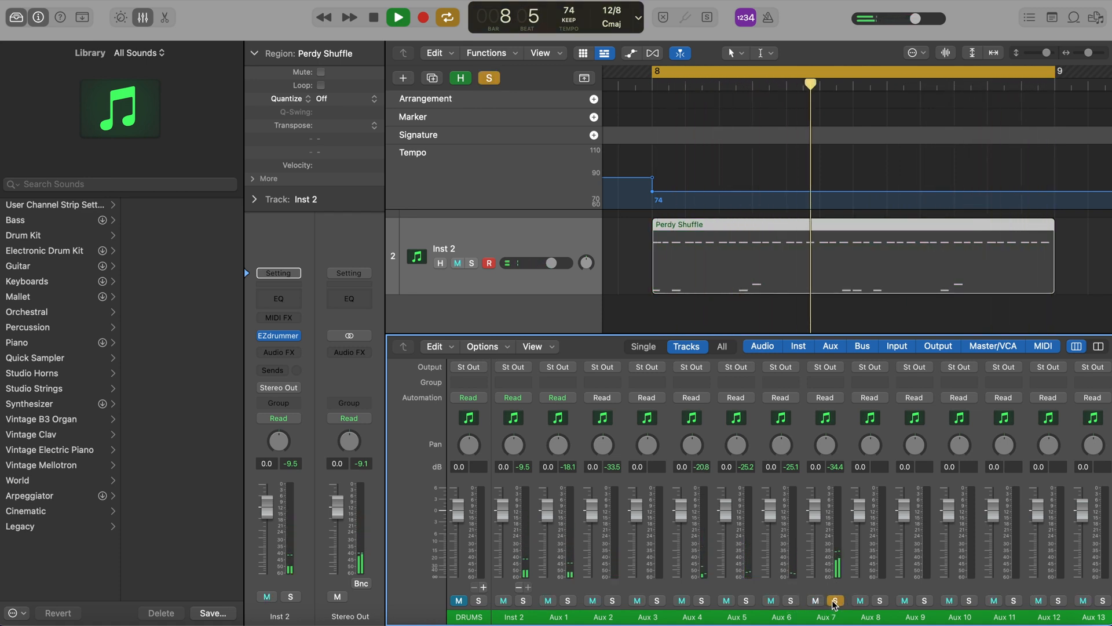
click(397, 17)
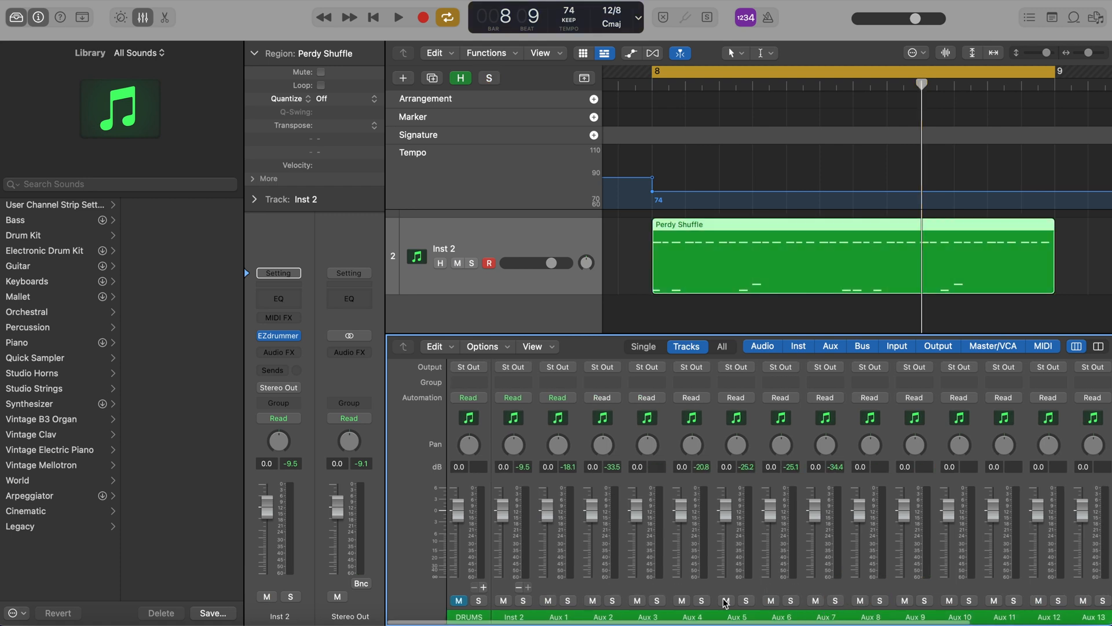
mouse_move(641, 592)
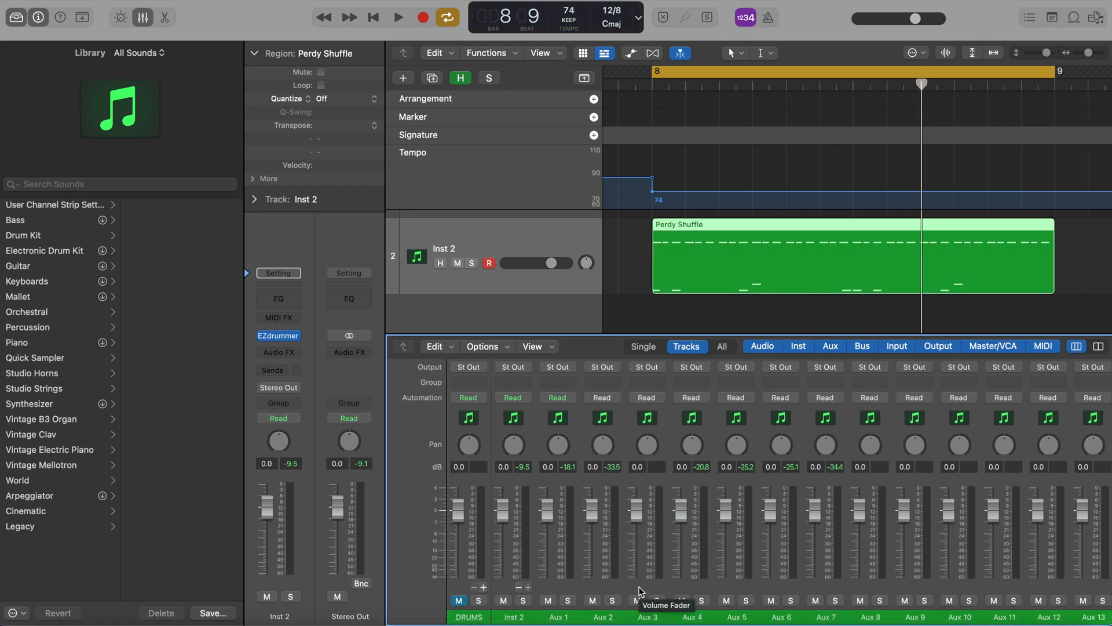
mouse_move(589, 585)
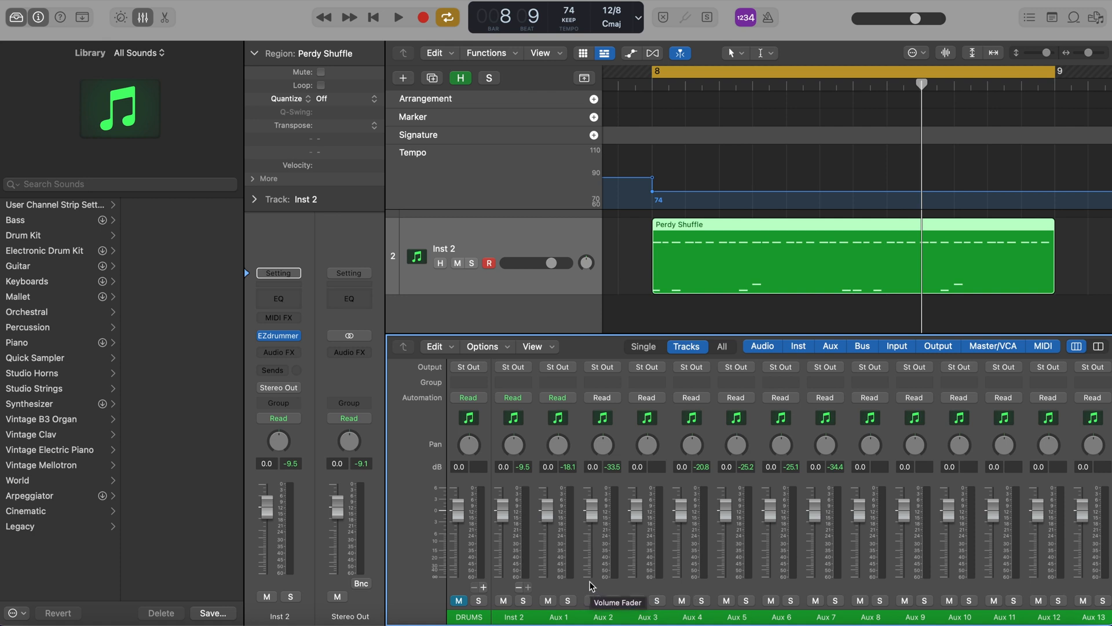
mouse_move(534, 612)
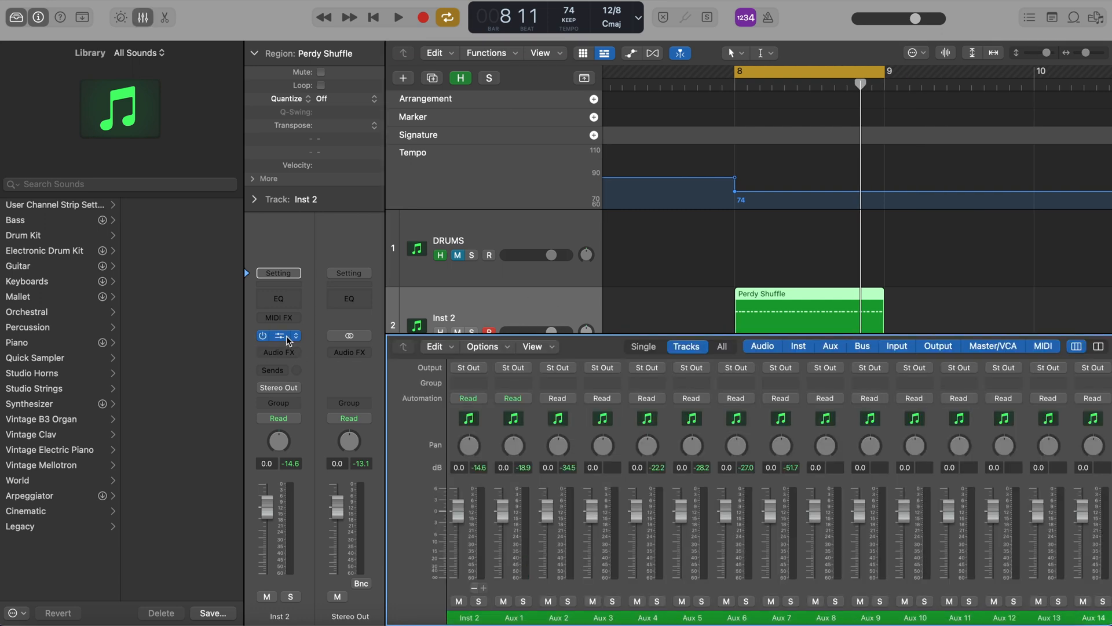
mouse_move(288, 341)
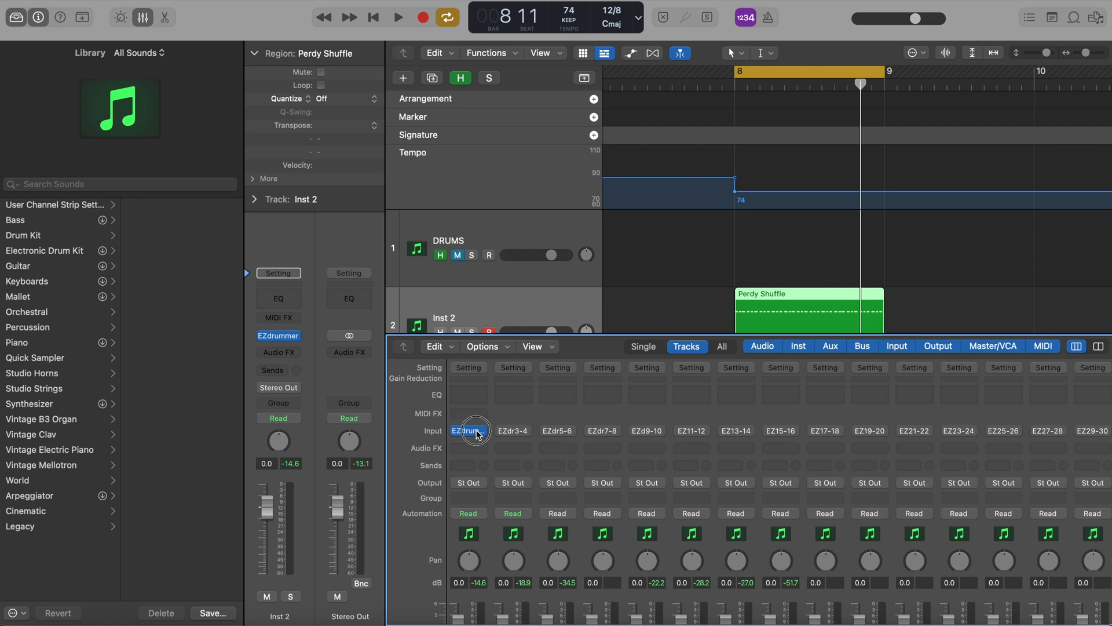
scroll(down, 3)
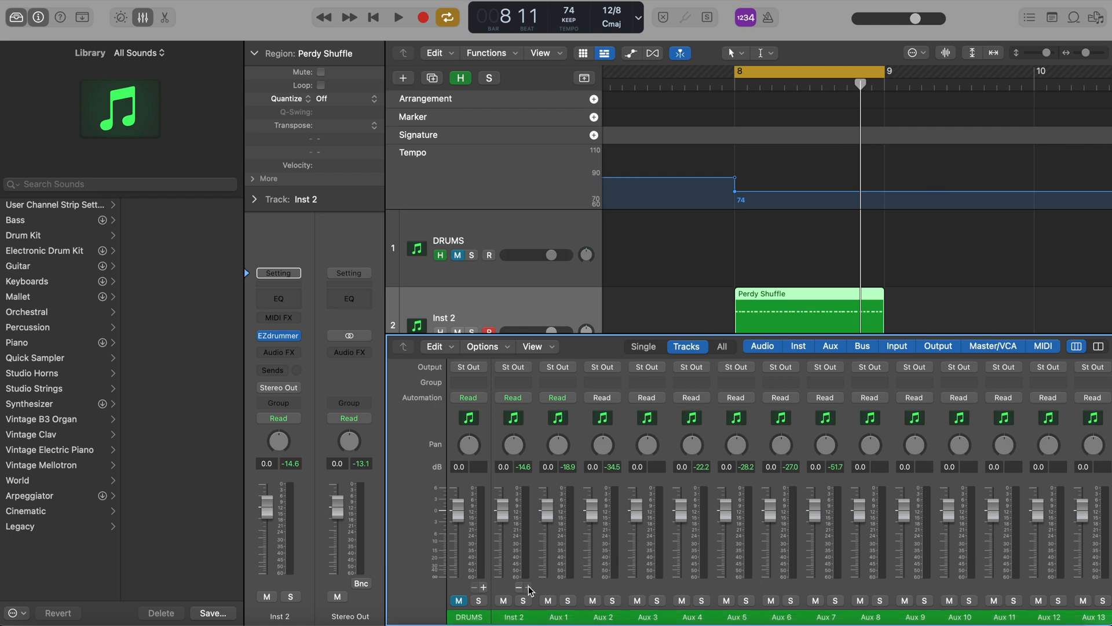
mouse_move(521, 591)
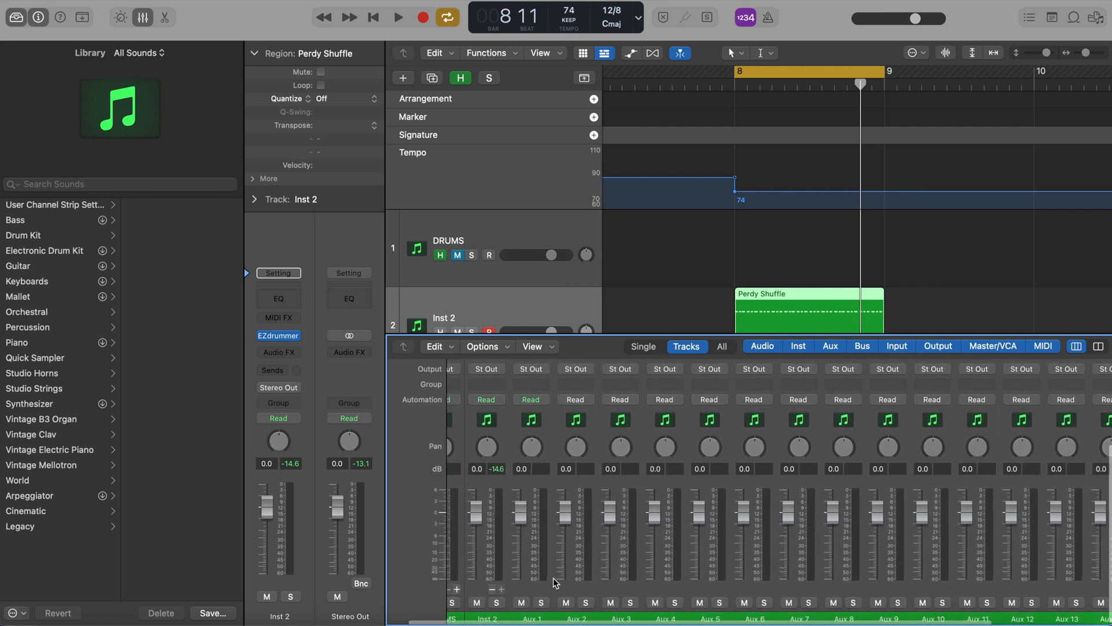
scroll(left, 3)
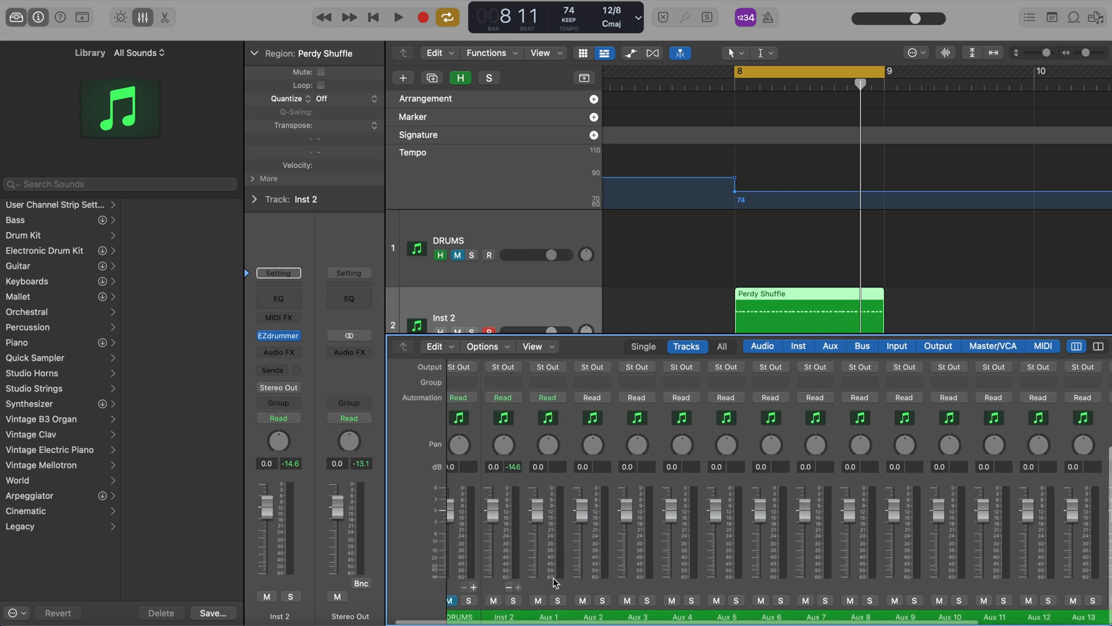